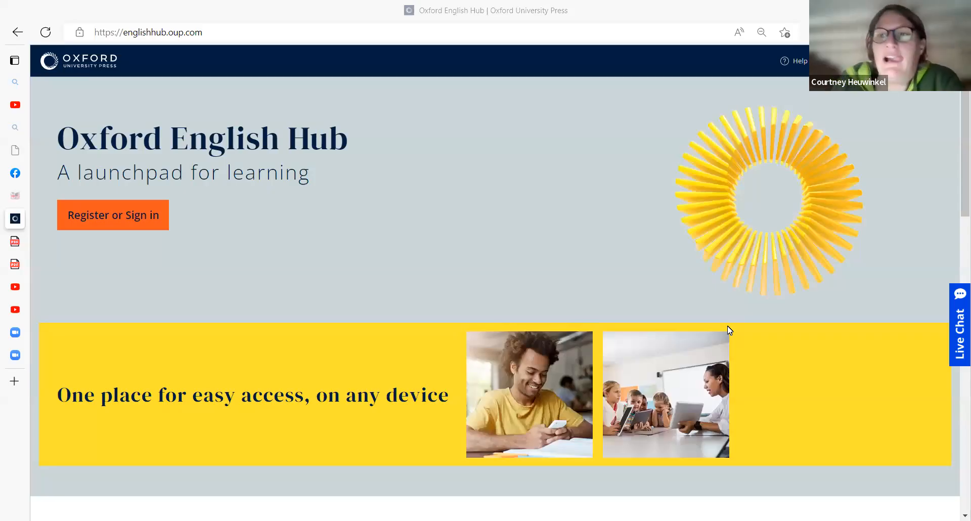
mouse_move(313, 276)
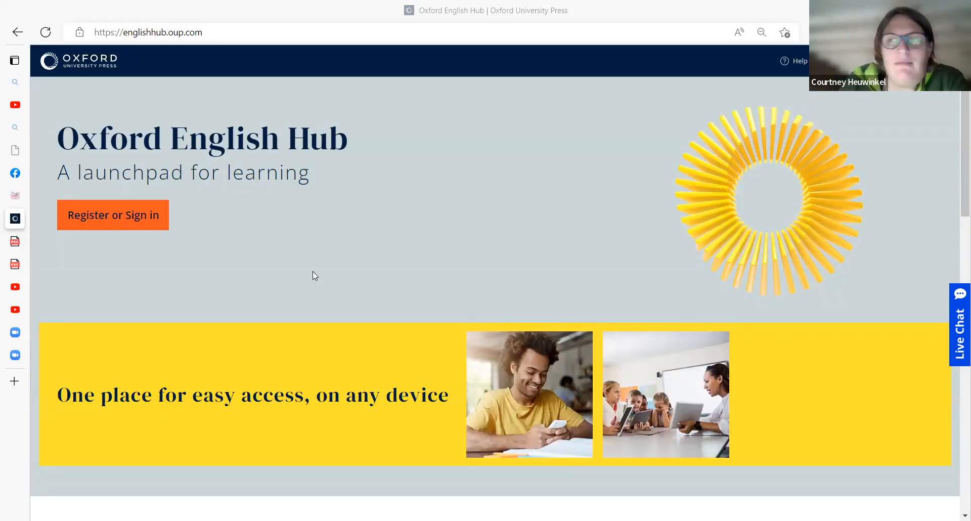
mouse_move(380, 363)
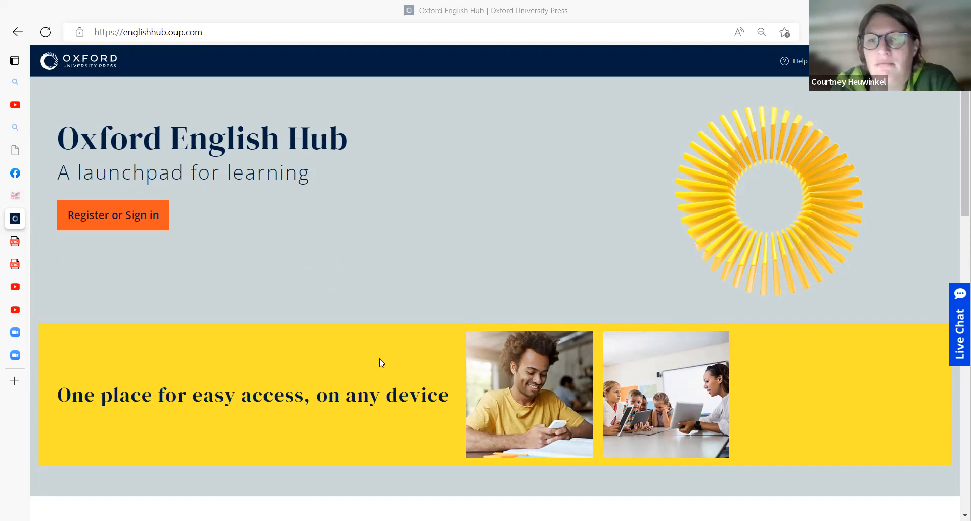
mouse_move(957, 466)
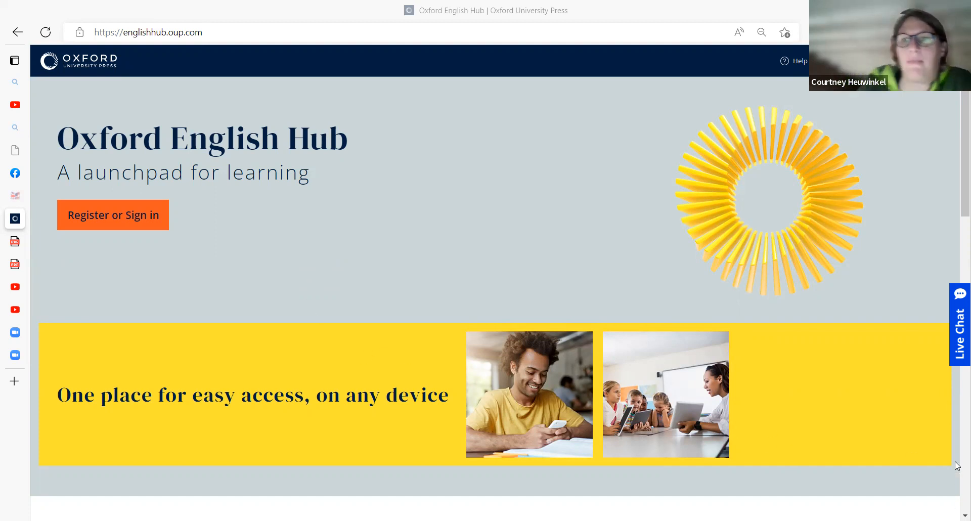
mouse_move(622, 460)
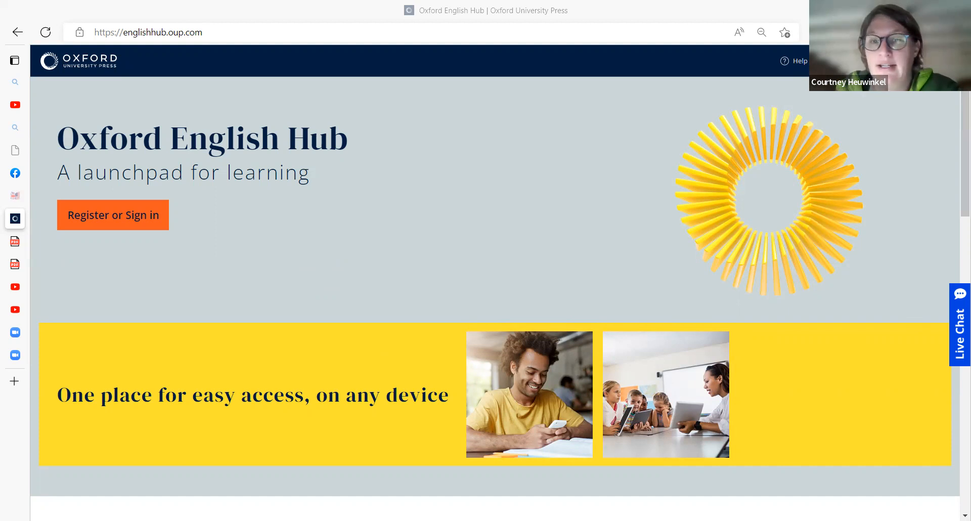
Sign in to Oxford English Hub and load the dashboard showing three existing classes
click(113, 215)
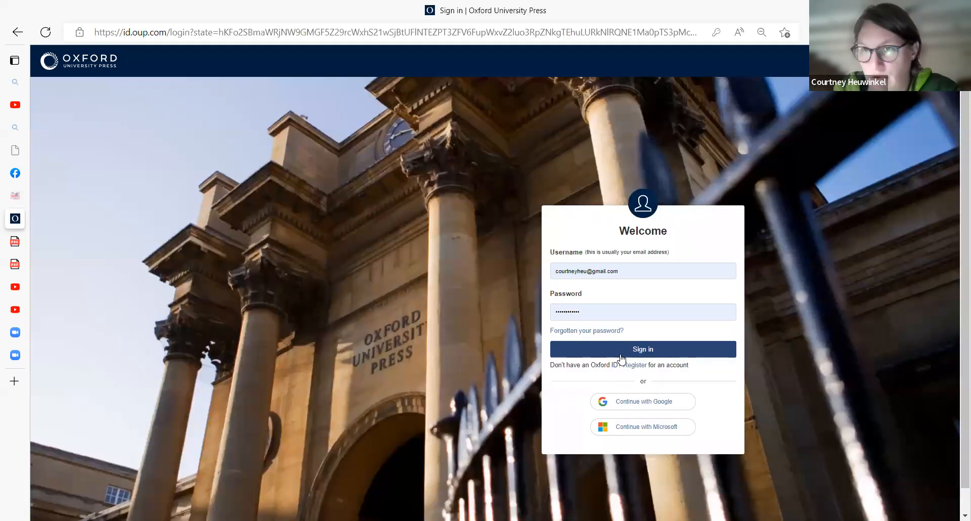
click(642, 349)
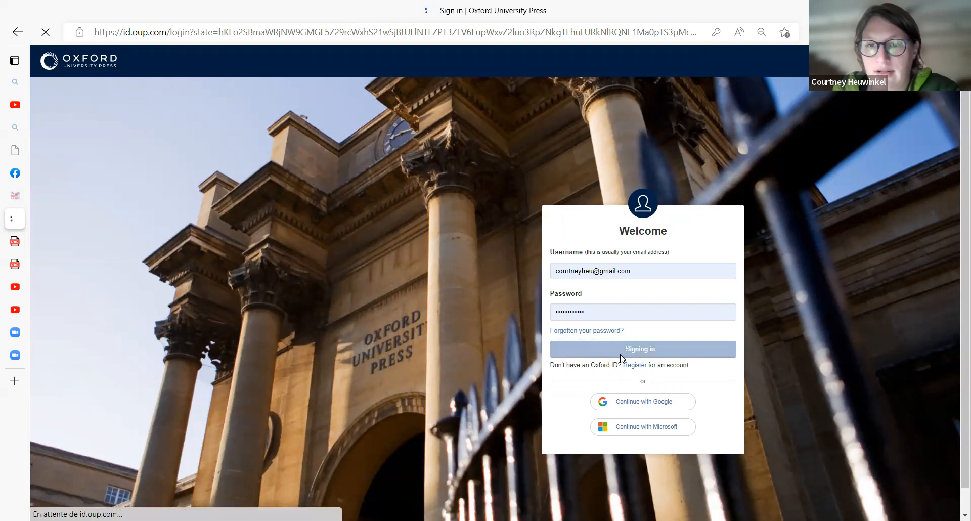
click(643, 348)
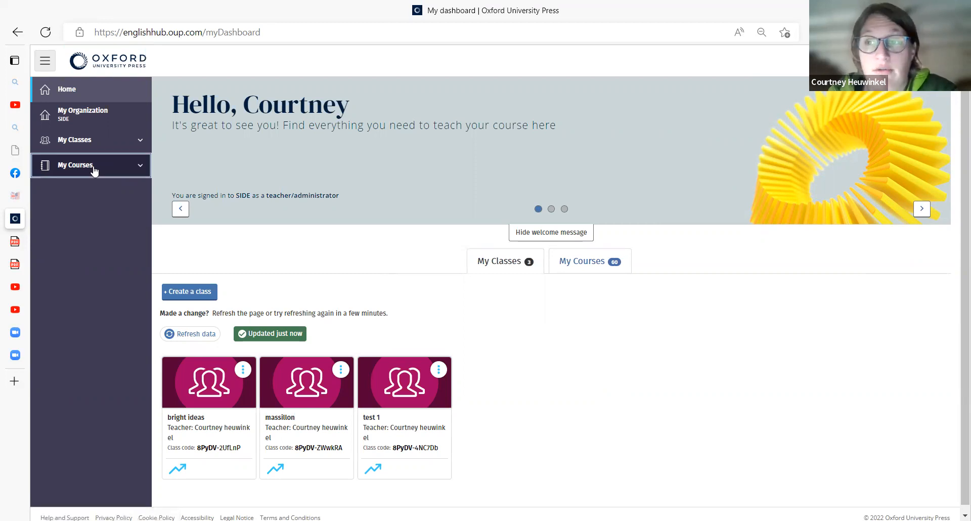
Expand My Courses, show all courses, and open the Beehive Level 1 tile
click(91, 165)
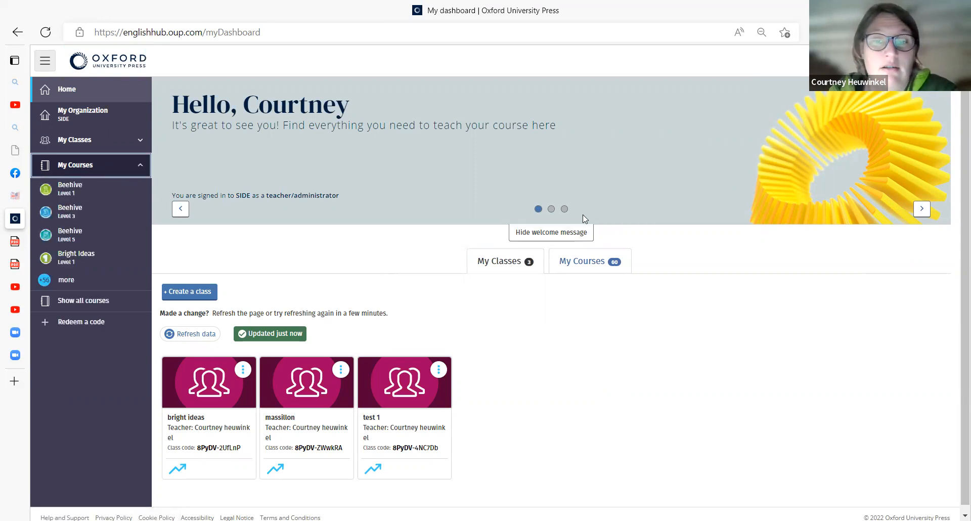
click(581, 261)
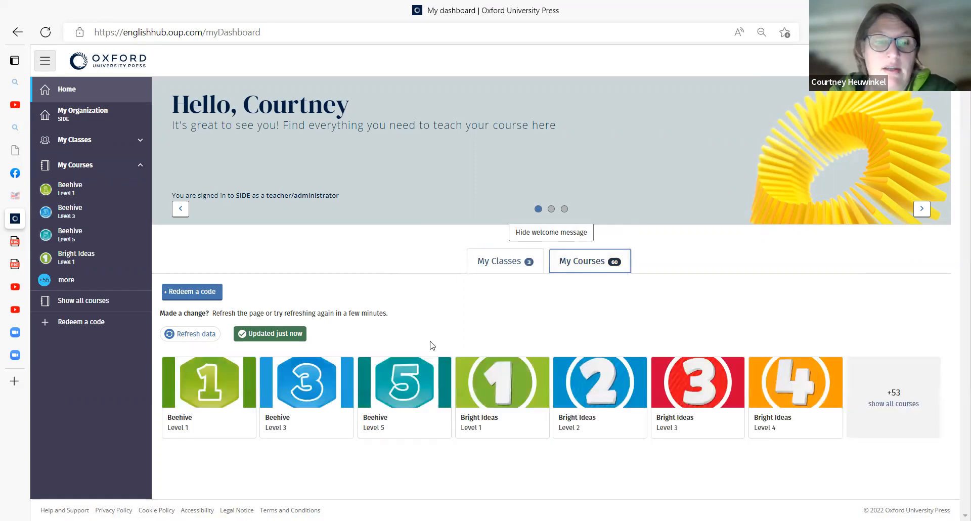
click(208, 381)
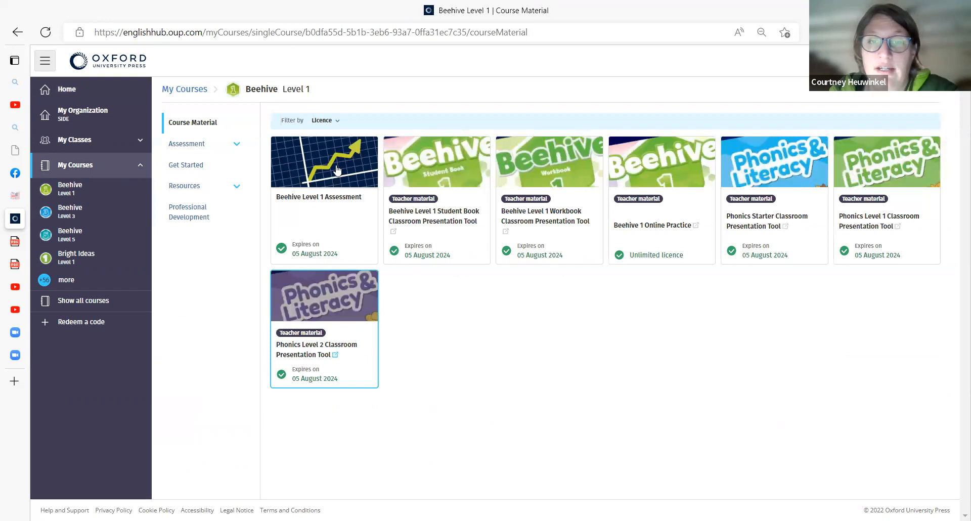
mouse_move(537, 319)
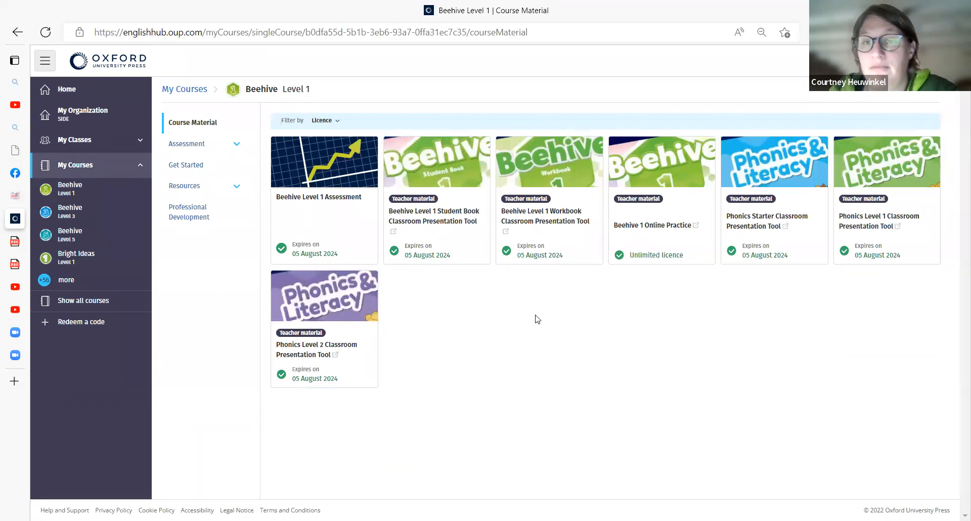
mouse_move(431, 227)
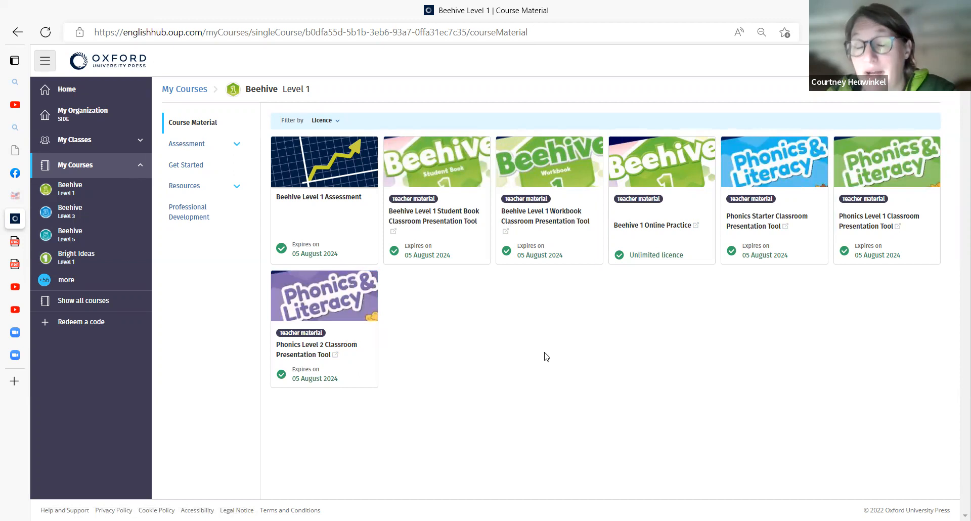
mouse_move(617, 353)
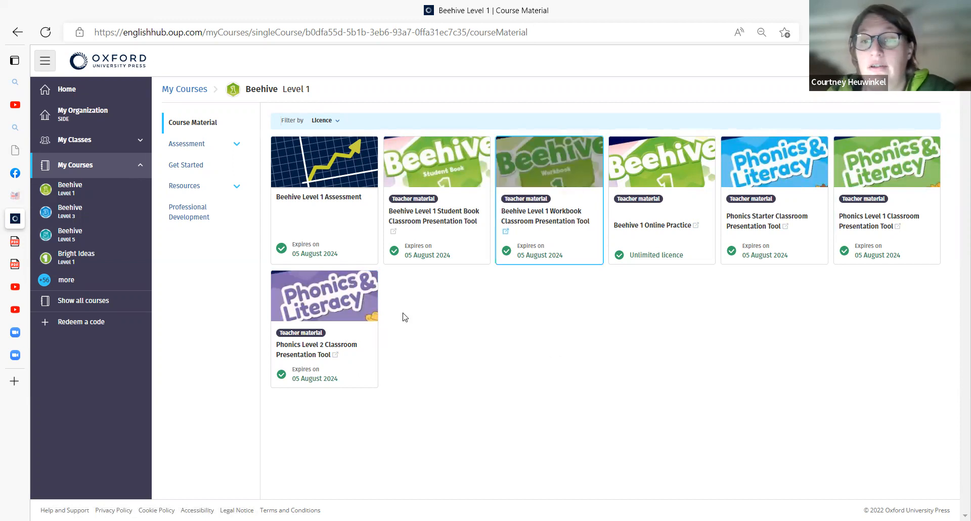
Launch the Beehive Level 1 Student Book presentation tool in the browser, dismissing the notice
click(506, 231)
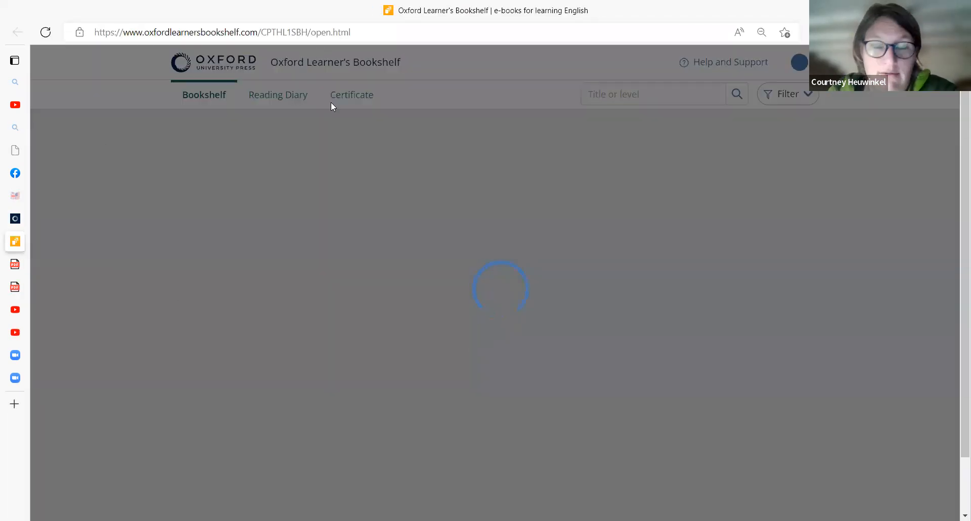
mouse_move(461, 374)
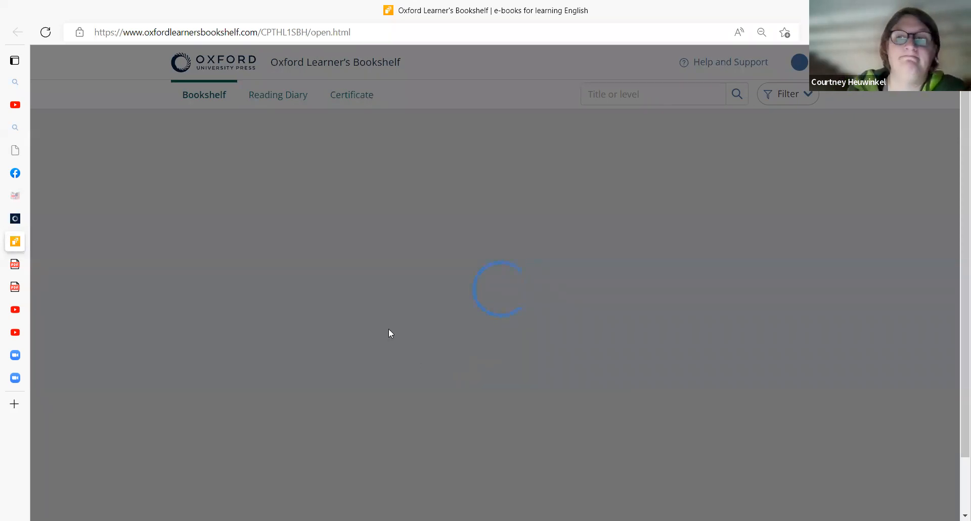
mouse_move(144, 339)
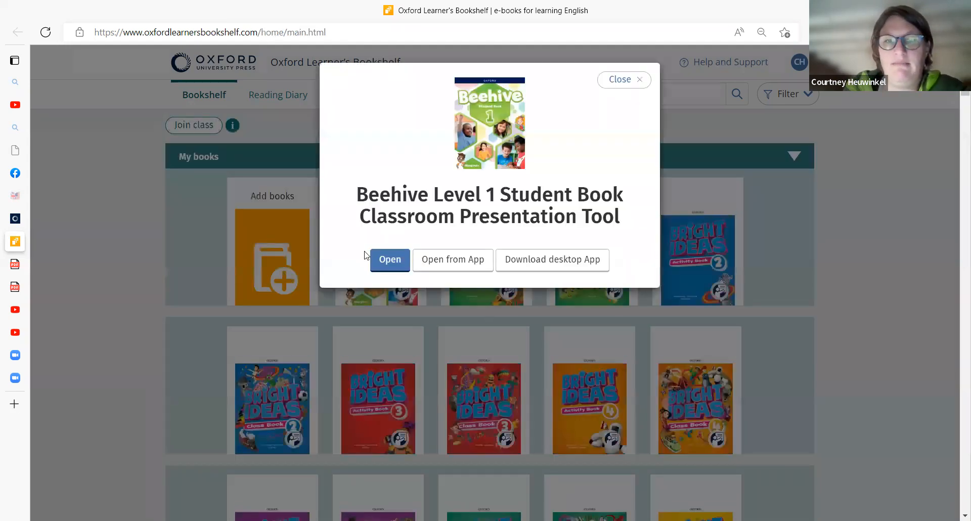
click(389, 259)
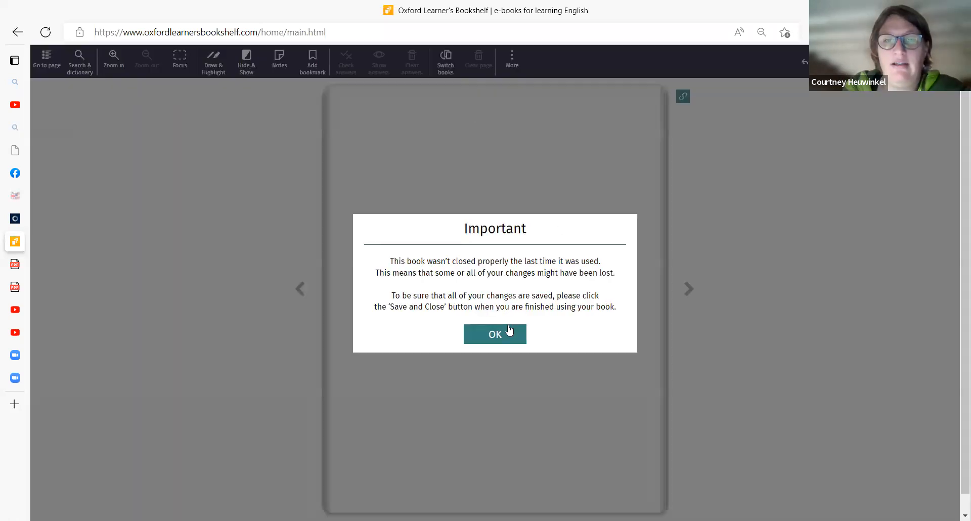
click(494, 333)
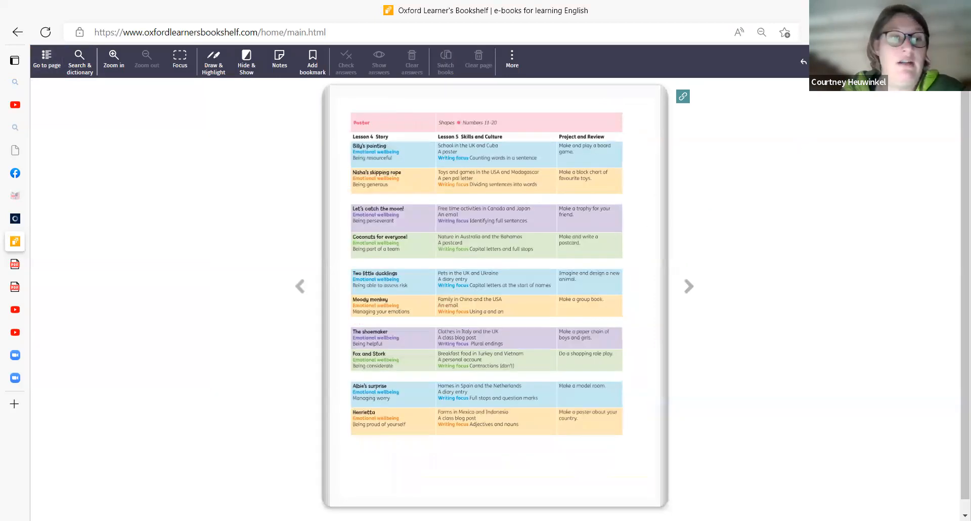
click(15, 60)
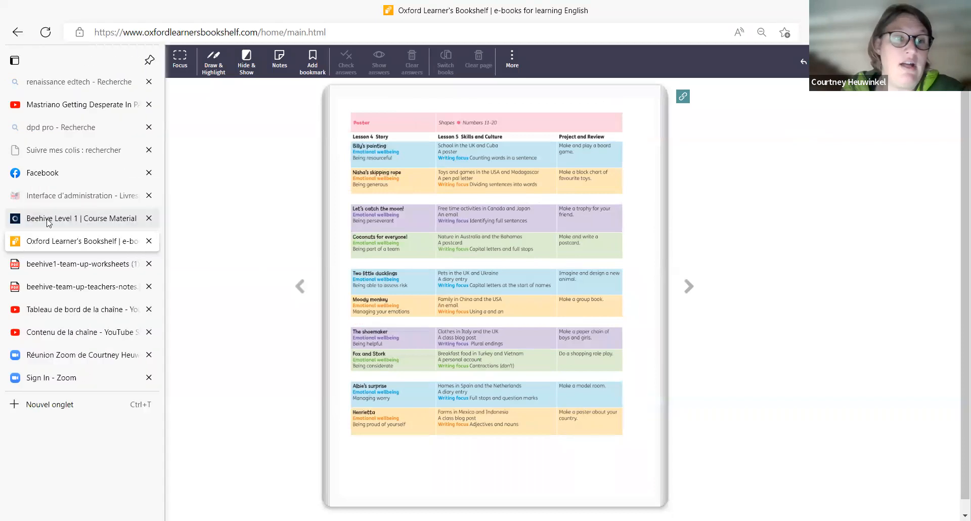
Open a Unit 1 practice activity and step through the next three story activities
click(81, 218)
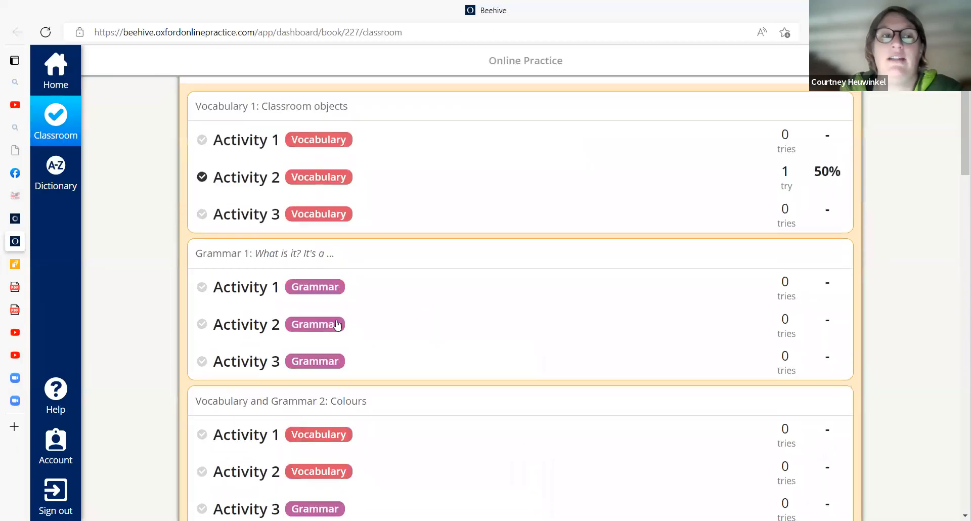
click(246, 509)
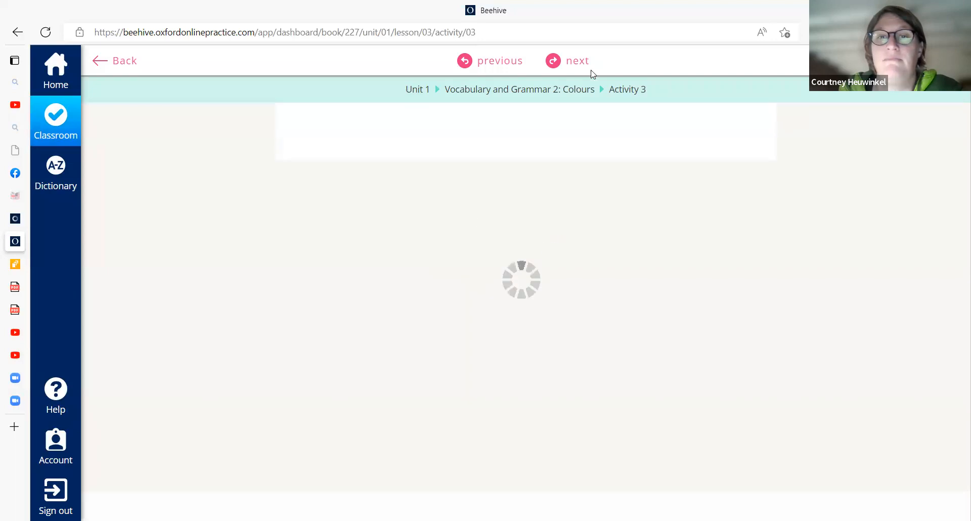
click(568, 60)
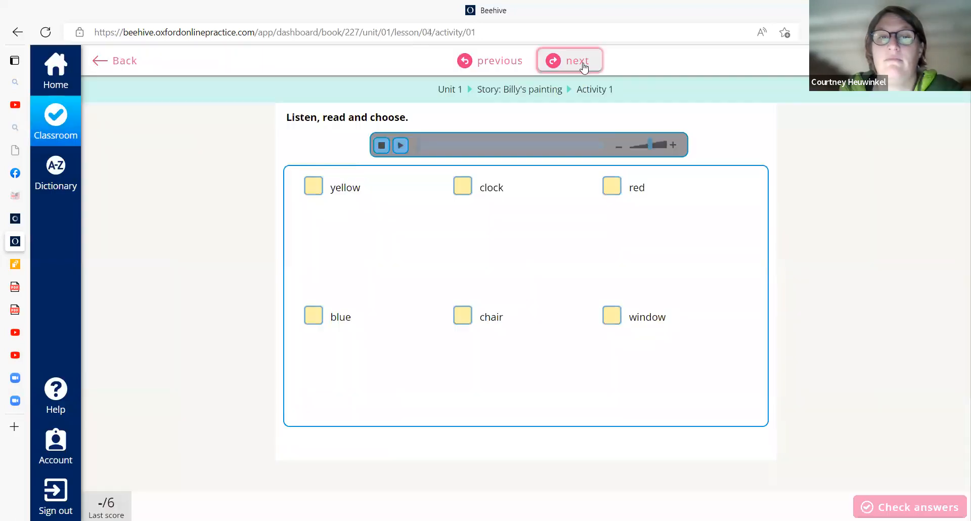
click(570, 60)
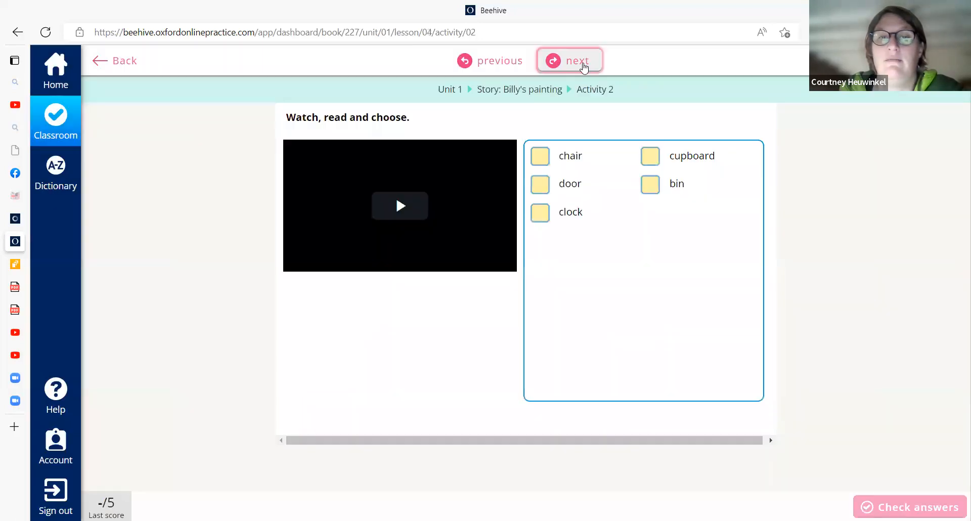
click(569, 60)
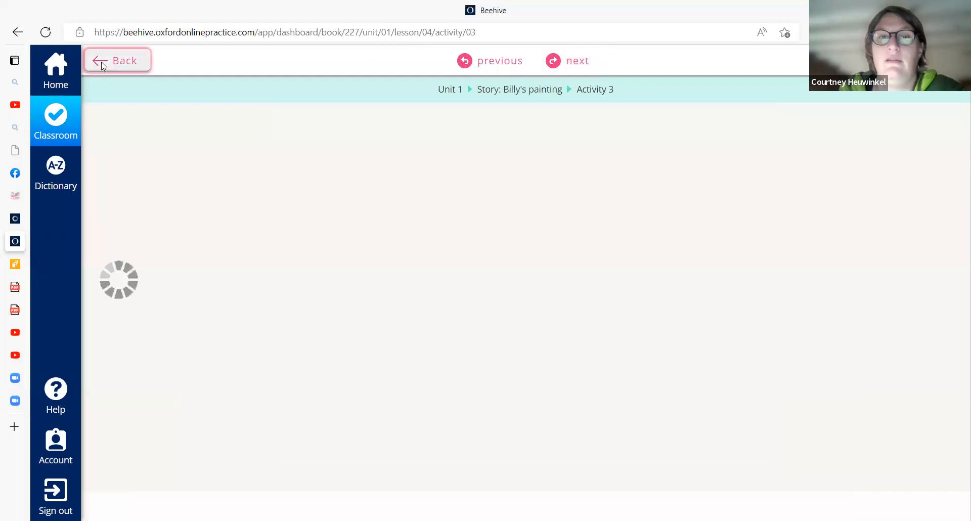
Return to the classroom overview and scroll to overall scores (4 of 272 done)
click(118, 61)
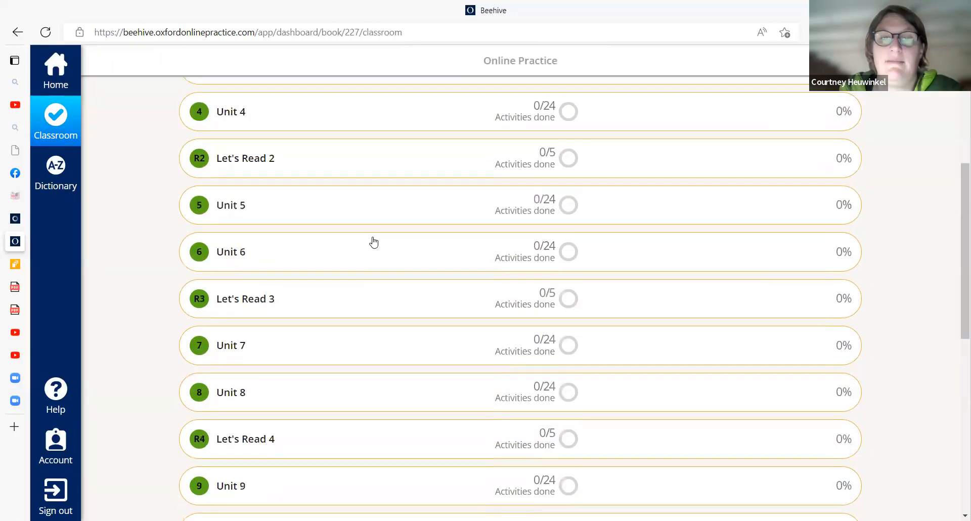
scroll(down, 3)
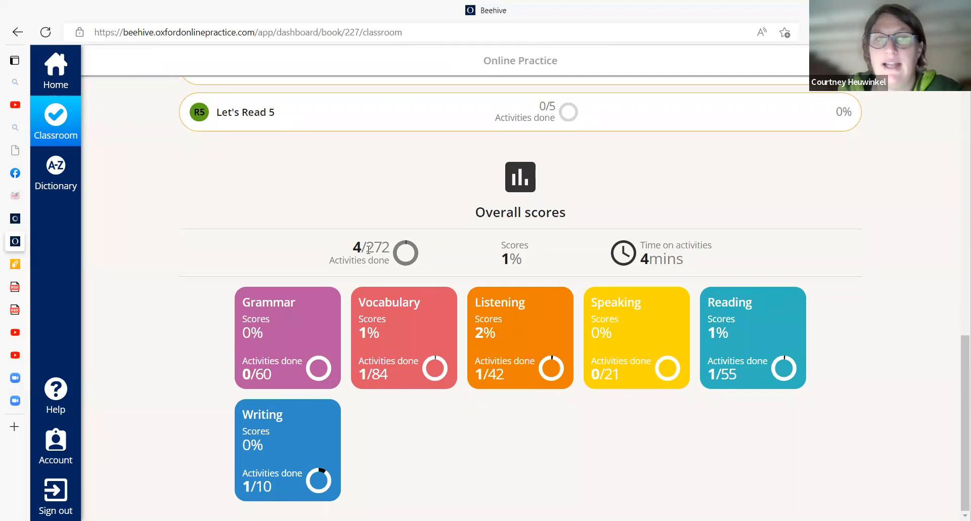
mouse_move(98, 146)
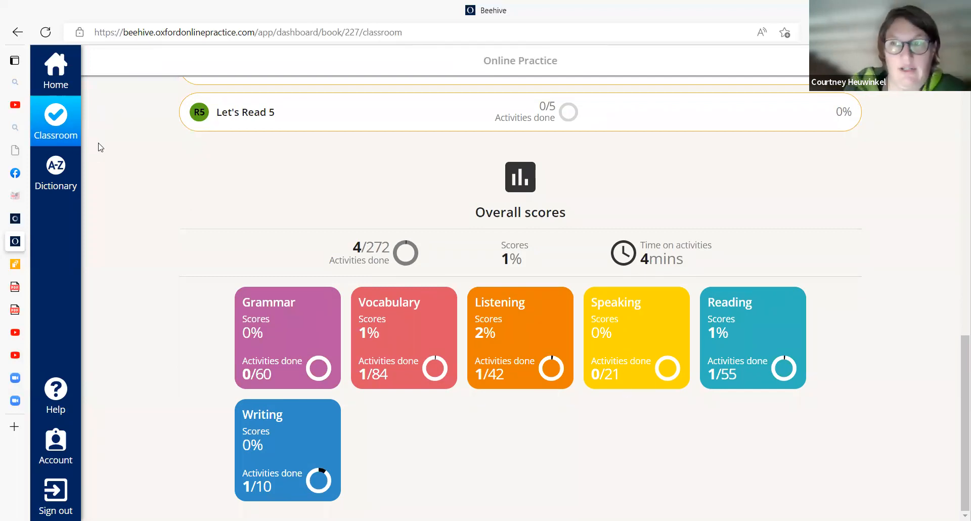
mouse_move(781, 103)
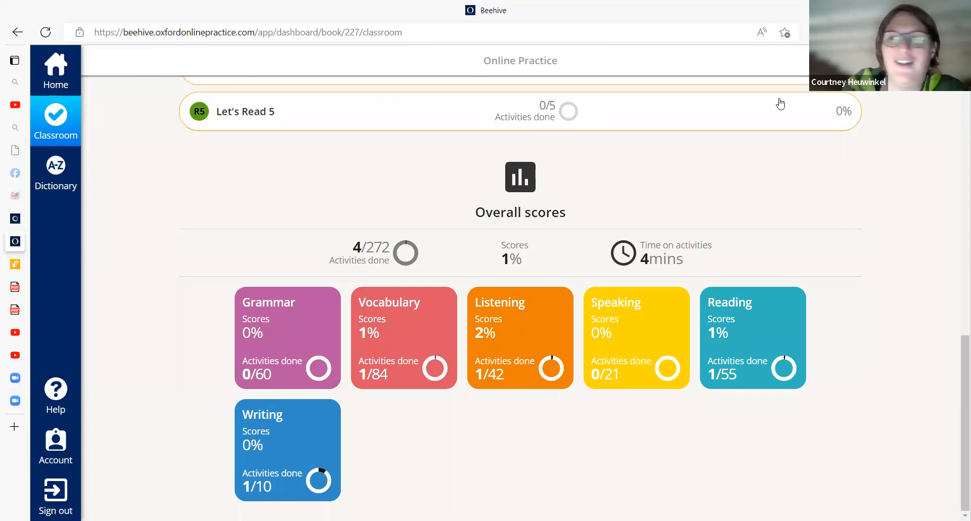
click(14, 61)
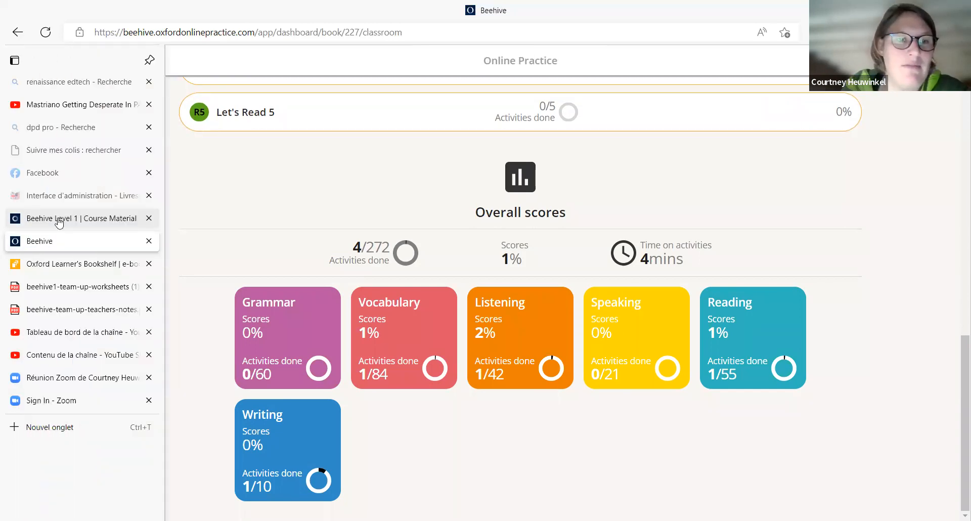
Switch back to the Beehive Level 1 course materials tab in Oxford English Hub
click(80, 218)
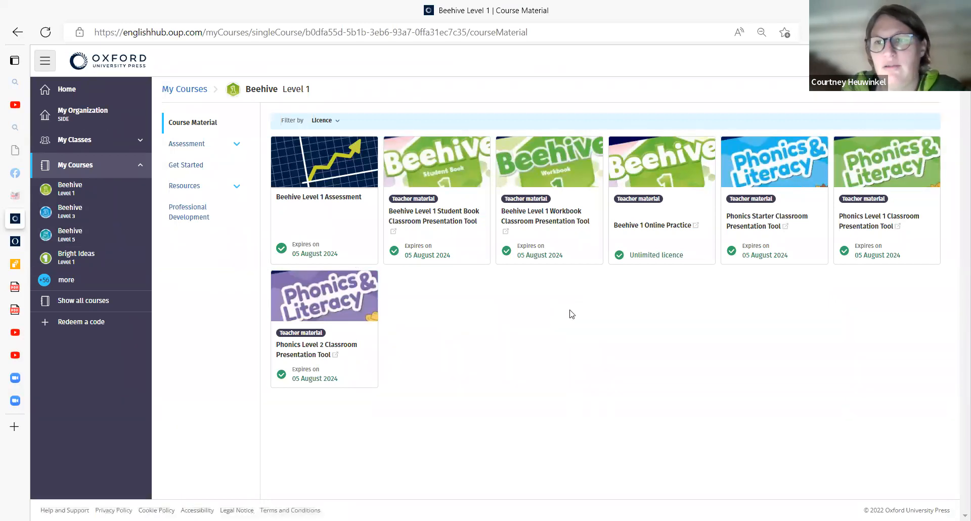
mouse_move(613, 325)
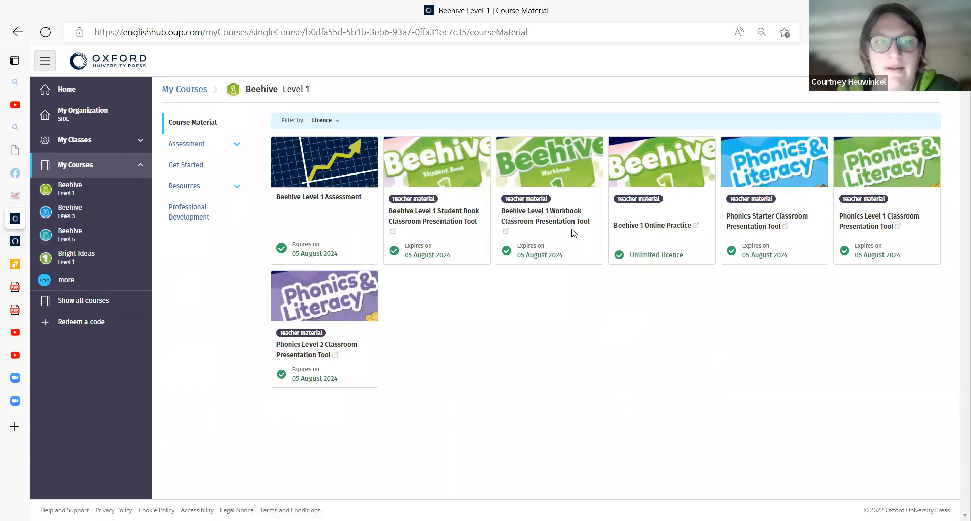
mouse_move(617, 364)
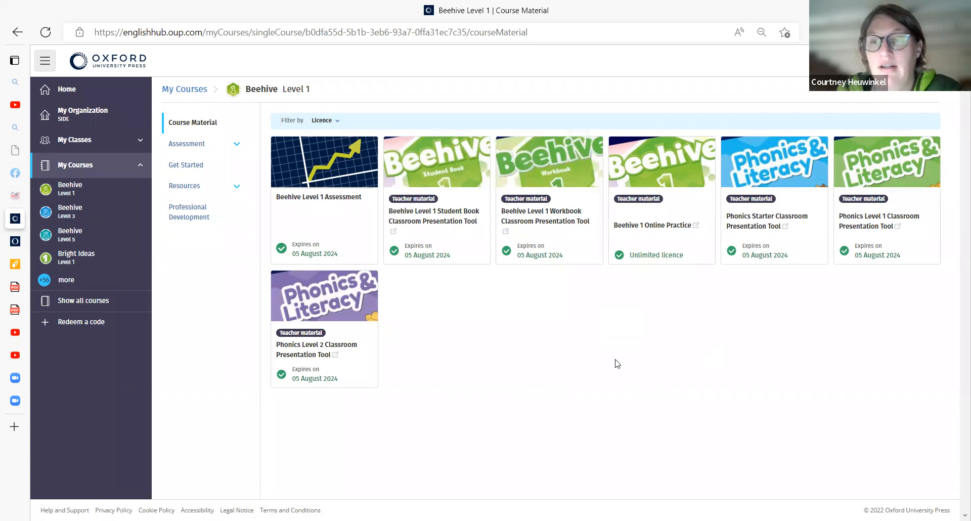
mouse_move(223, 65)
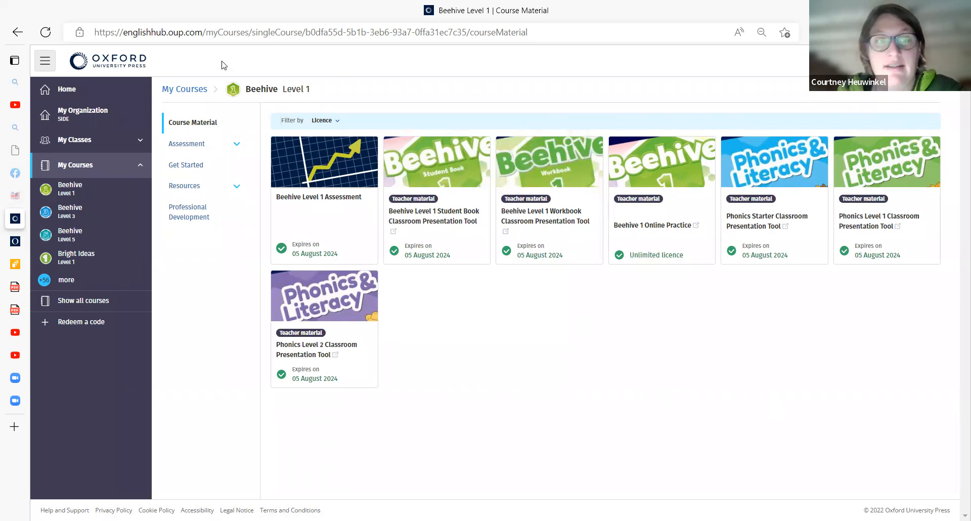
mouse_move(90, 399)
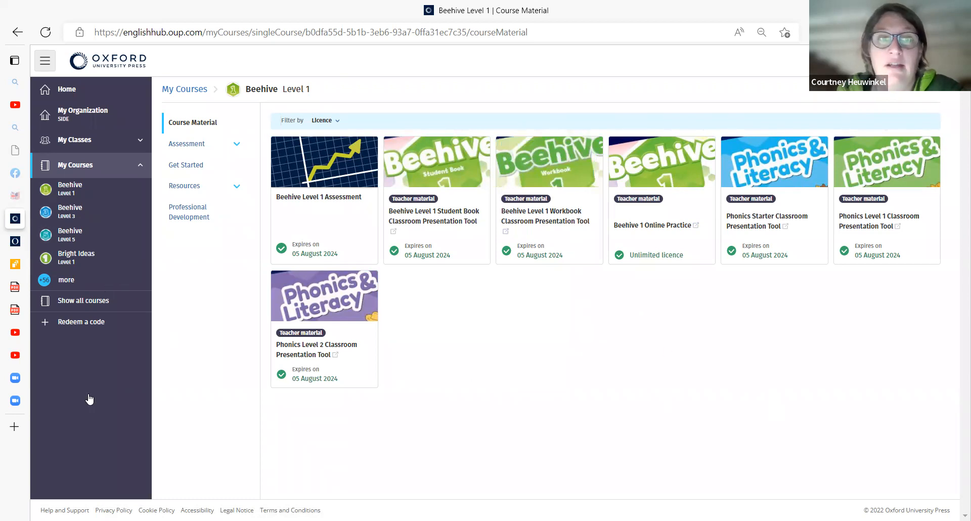
mouse_move(353, 210)
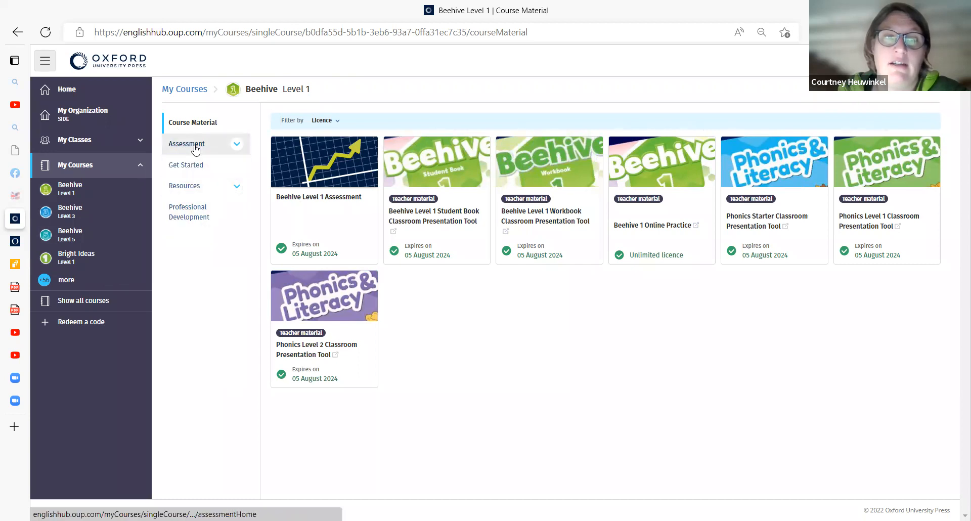
Open the Beehive Level 1 Assessment section and try the Unit Tests folder
click(187, 143)
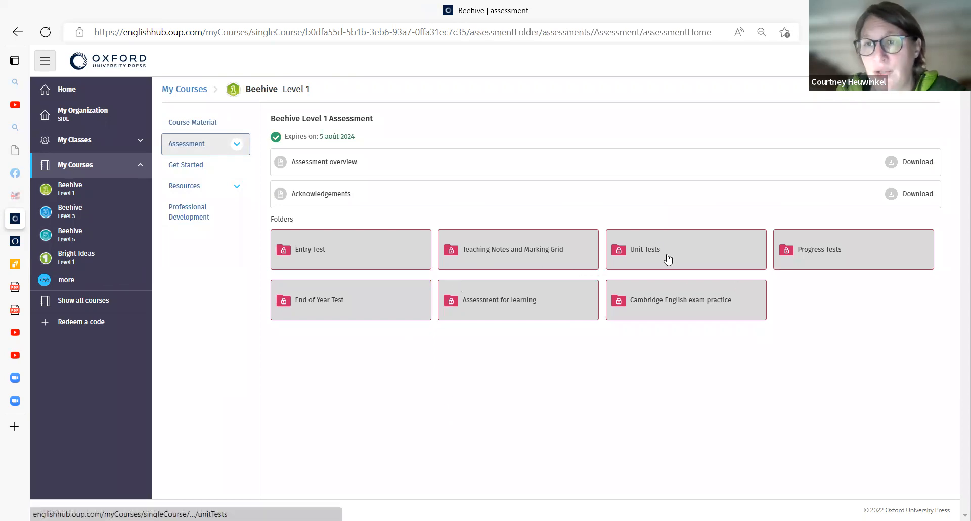
click(680, 300)
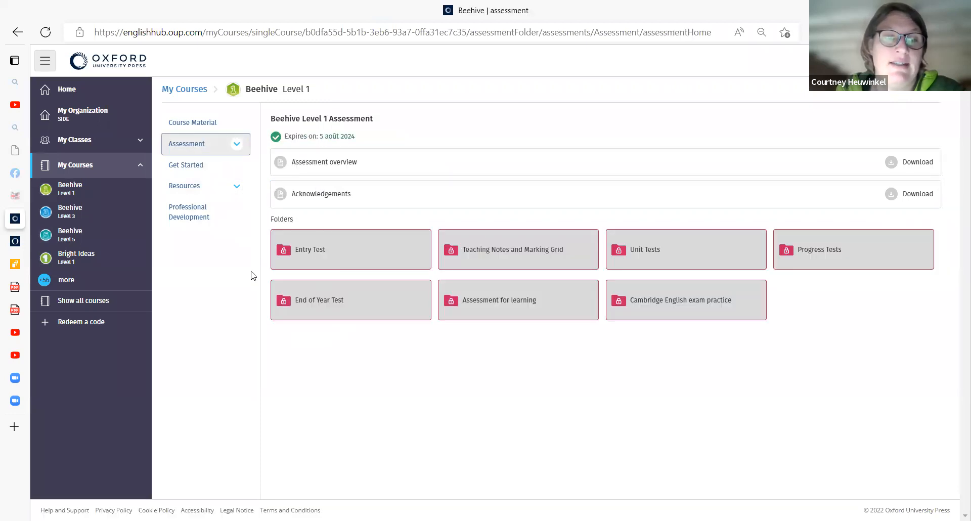
Open Resources, enter the Team up! folder, and download its worksheets PDF
click(184, 186)
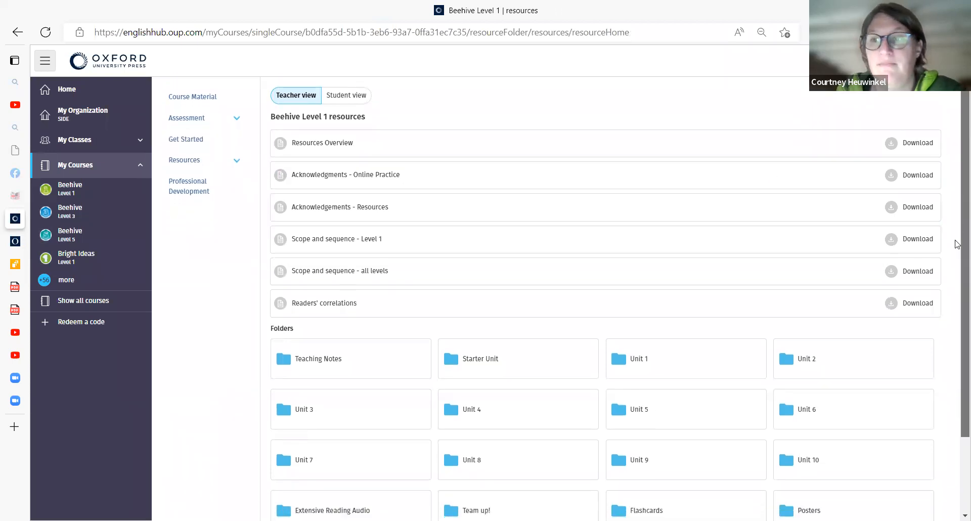
scroll(down, 3)
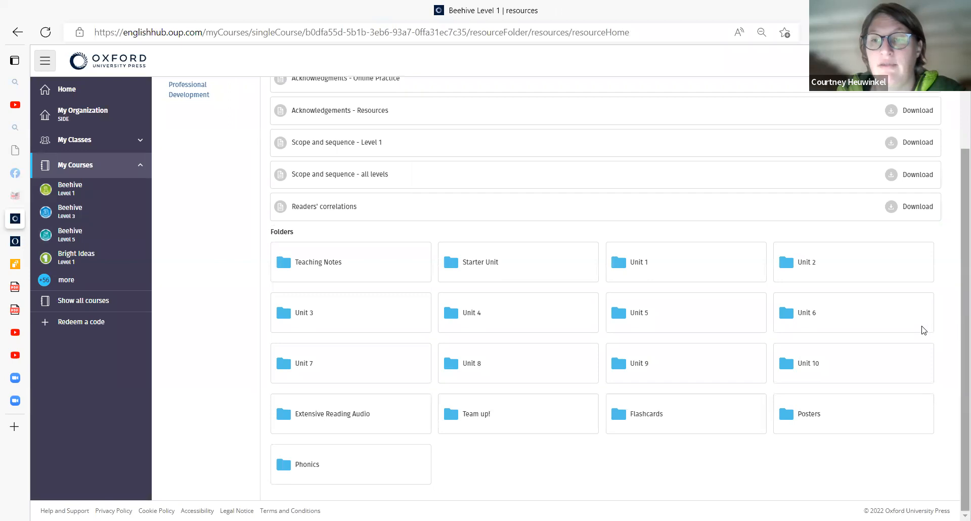
mouse_move(337, 420)
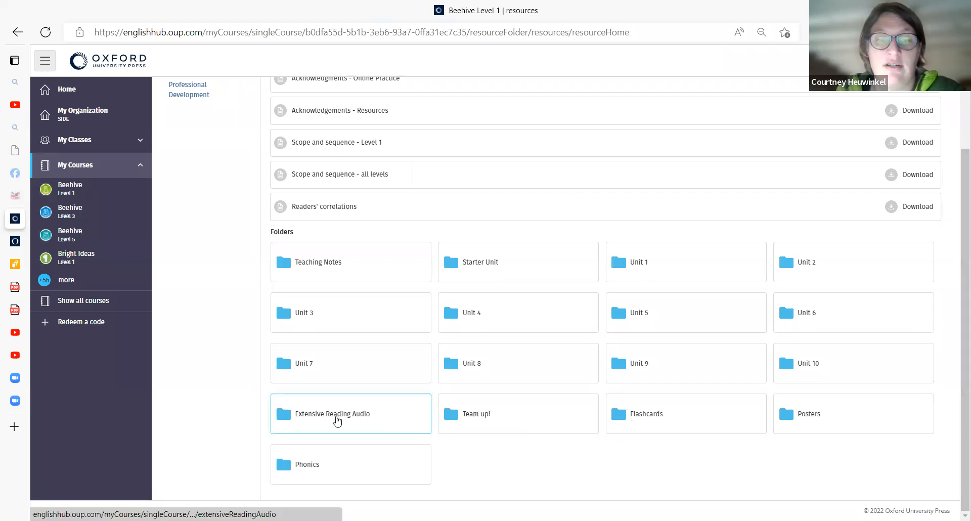
mouse_move(288, 366)
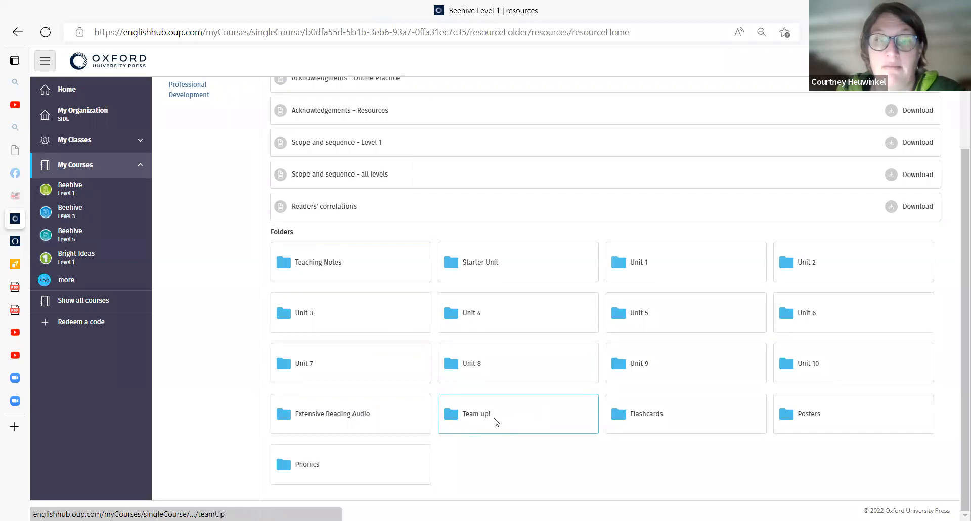
click(518, 413)
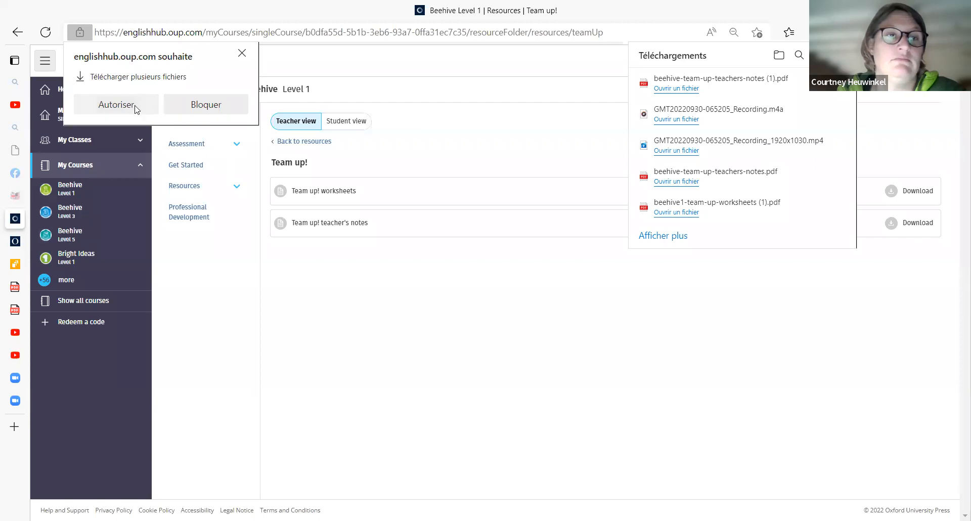
click(117, 104)
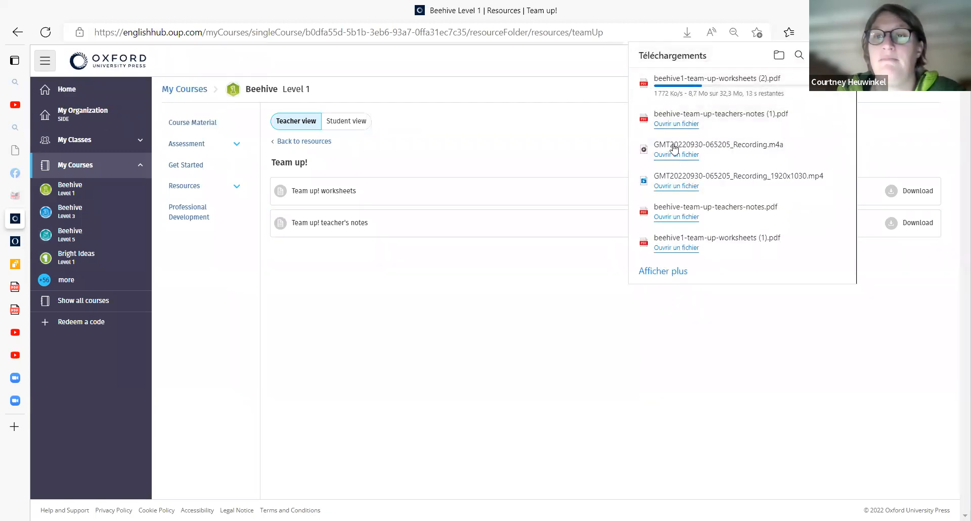
click(427, 295)
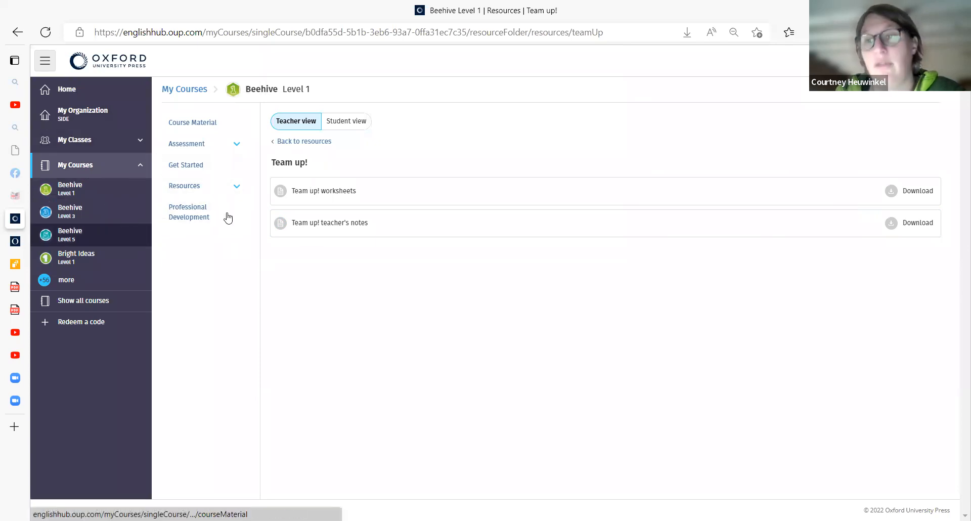
Expand My Classes, show all classes, and start a new class form
click(74, 139)
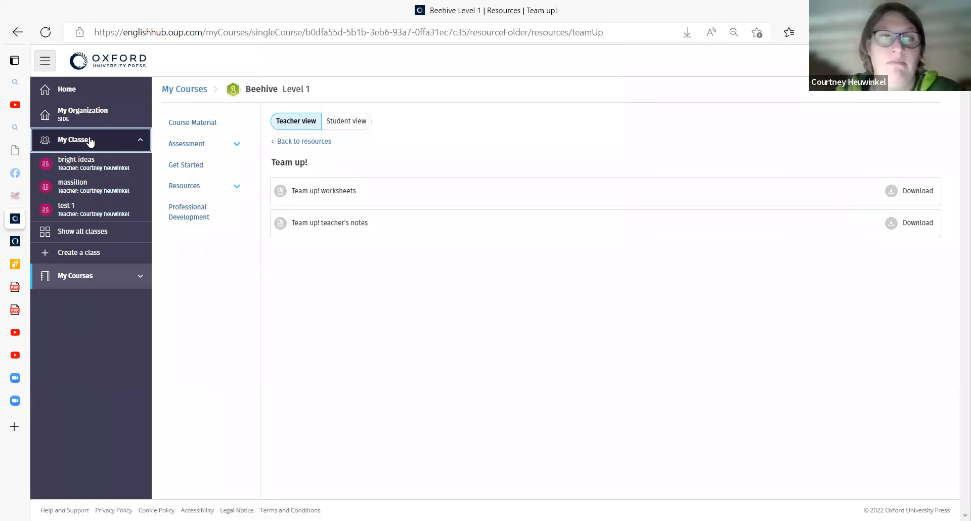
mouse_move(779, 75)
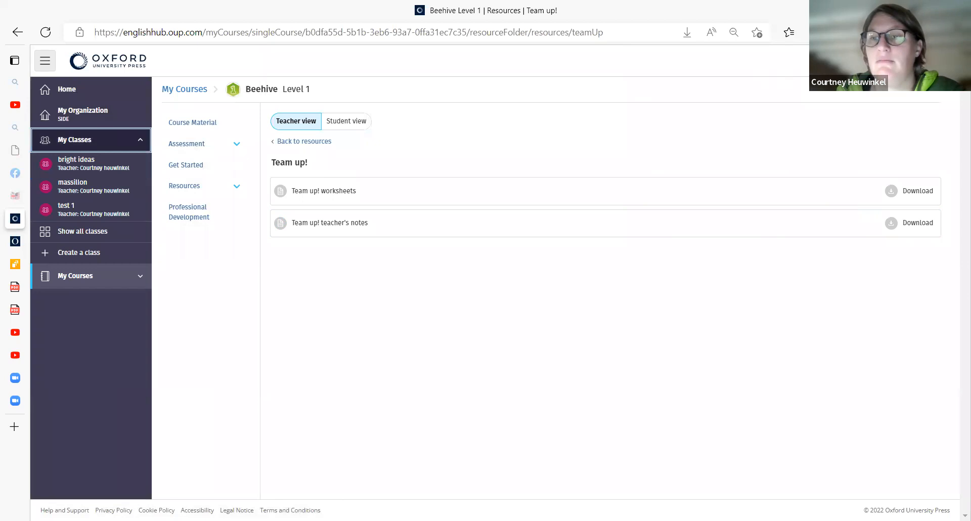
mouse_move(121, 107)
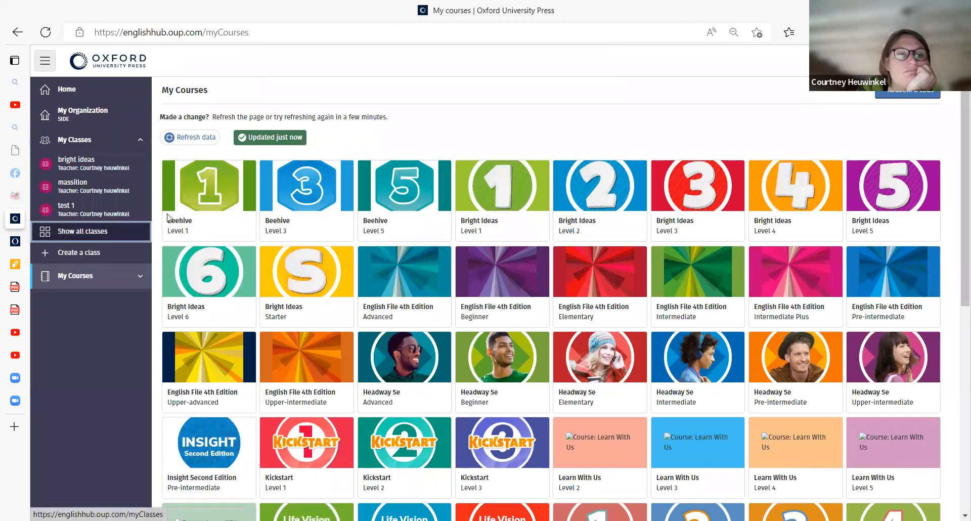
click(74, 140)
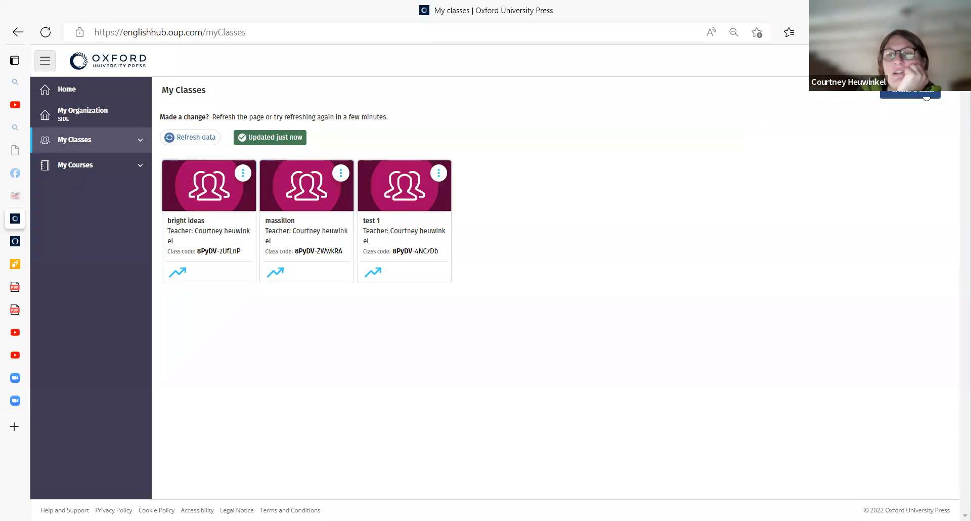
click(910, 91)
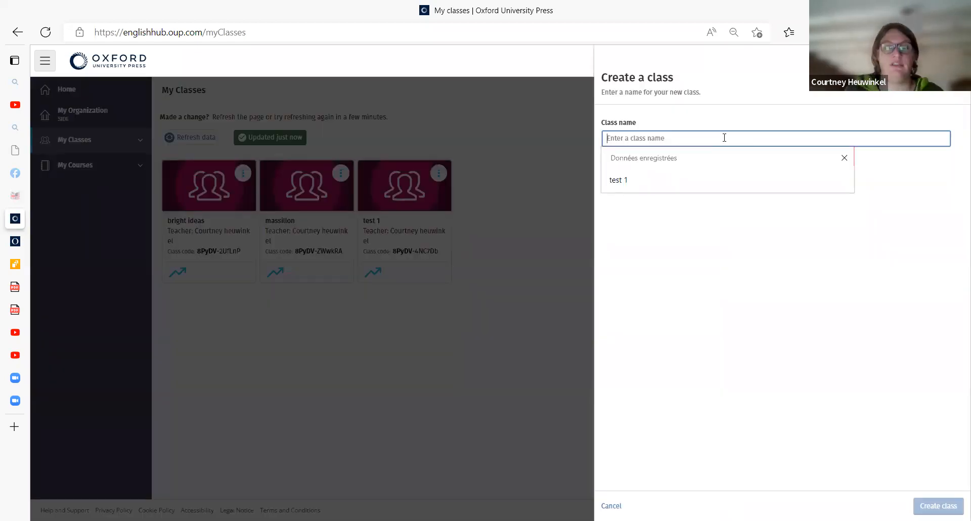
Enter 'Beehive 1' as the class name and submit the new class
text(Beehive 1)
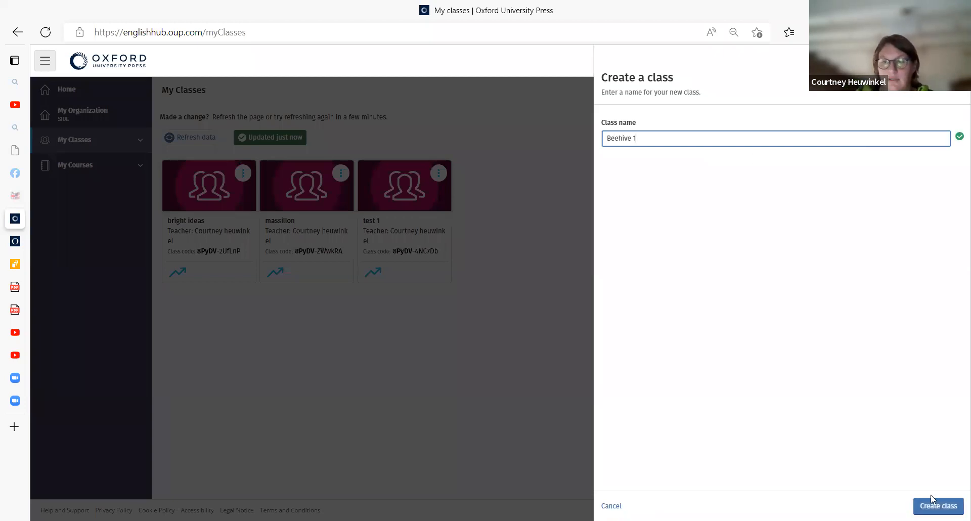
click(938, 505)
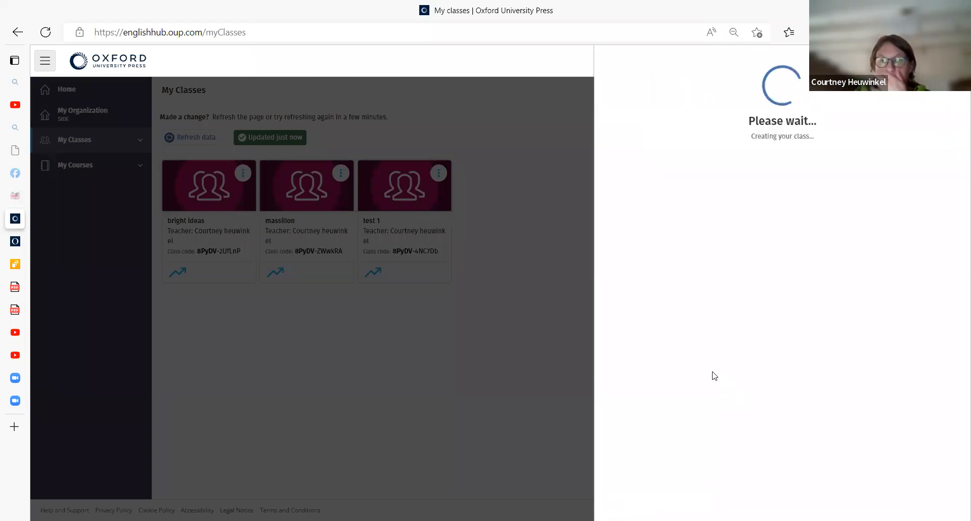
mouse_move(690, 265)
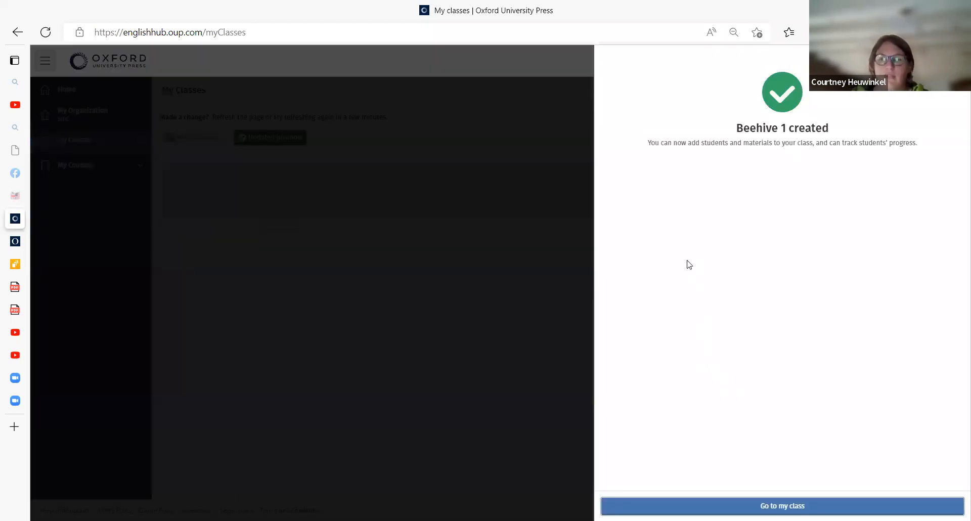
Open the Beehive 1 class, copy its class code, and reopen Beehive Level 1 materials
click(782, 505)
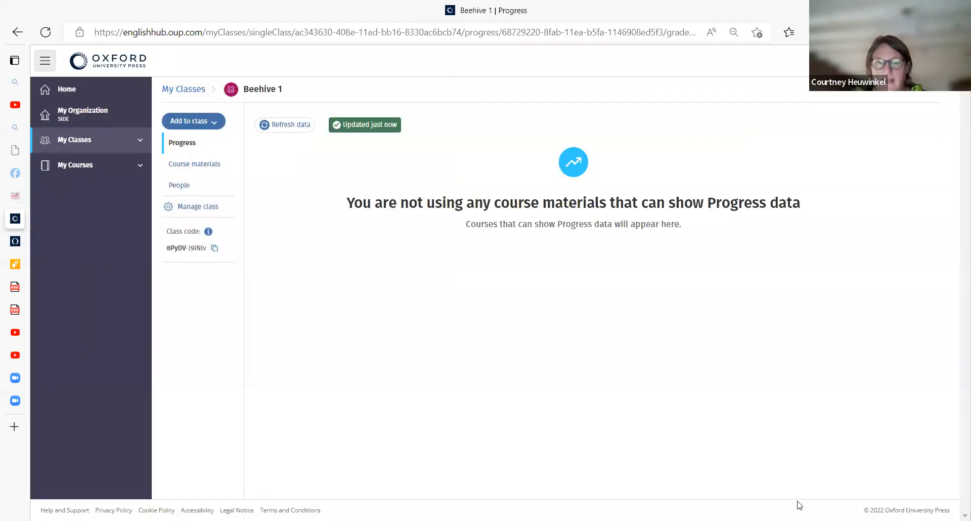
mouse_move(163, 250)
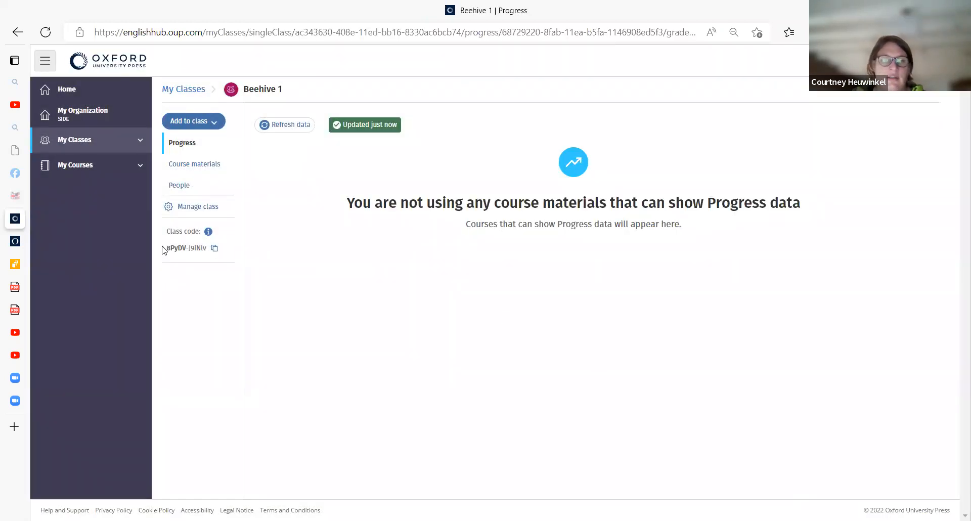
click(215, 248)
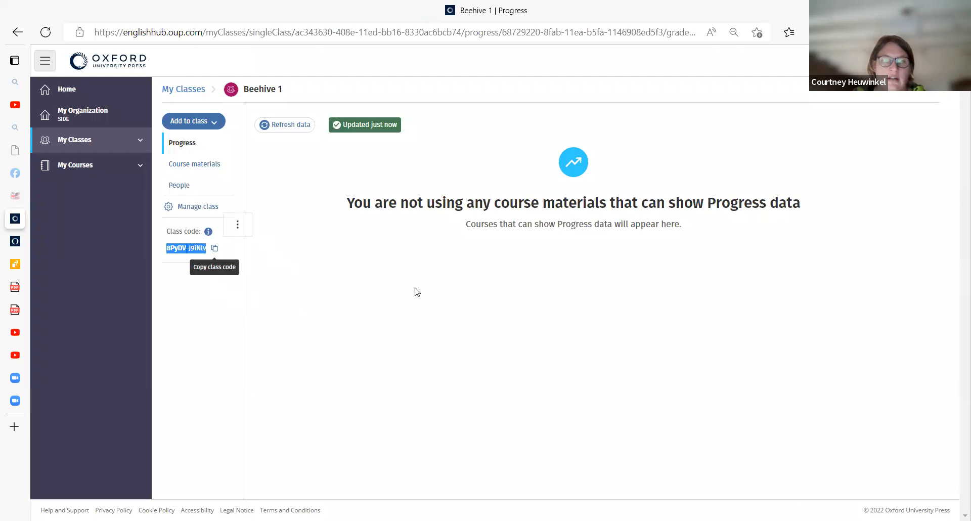
mouse_move(616, 259)
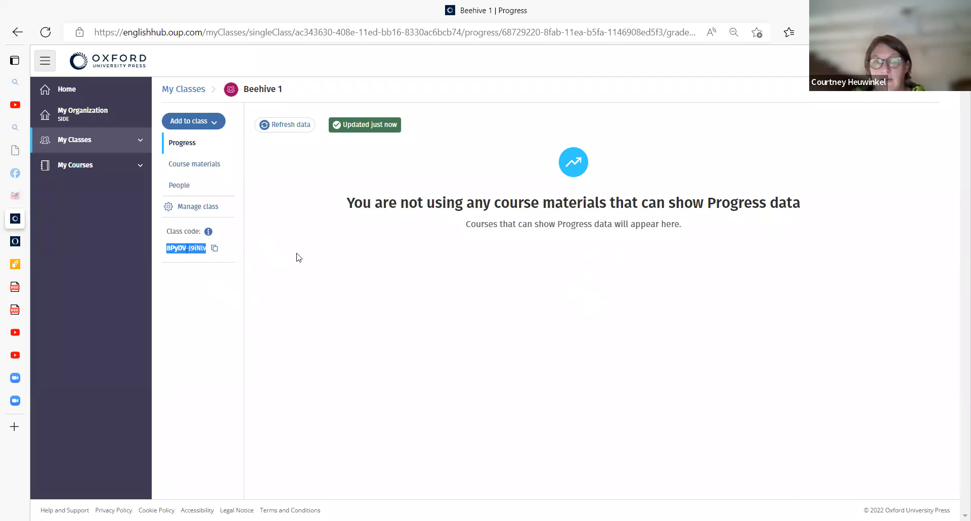
click(214, 248)
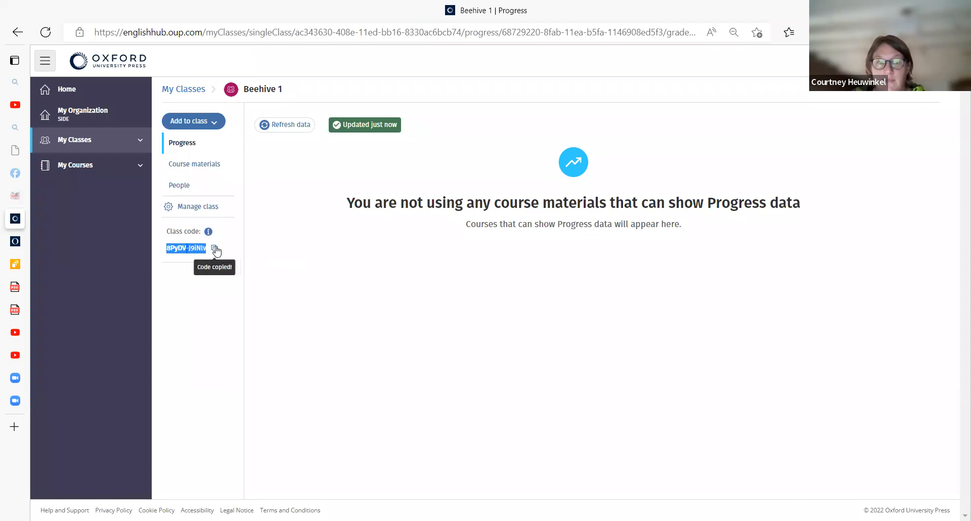
mouse_move(505, 249)
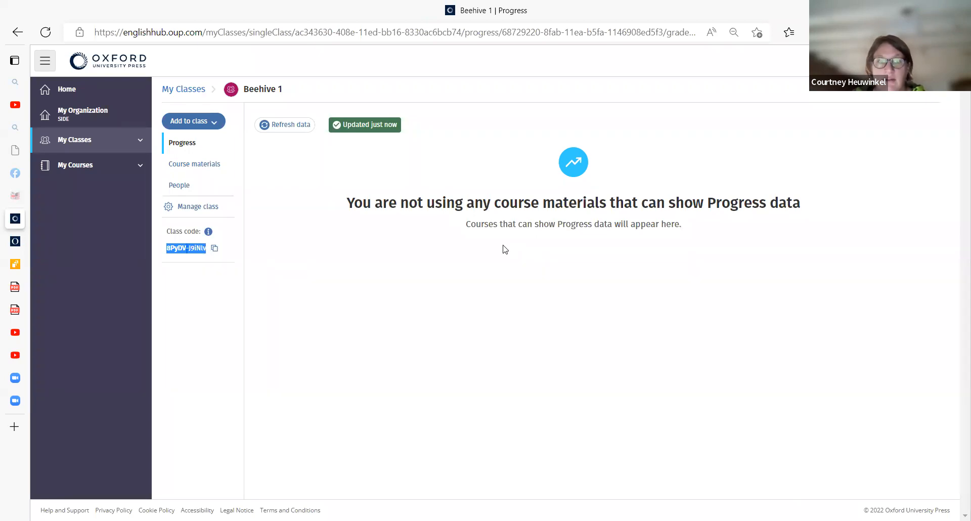
mouse_move(551, 331)
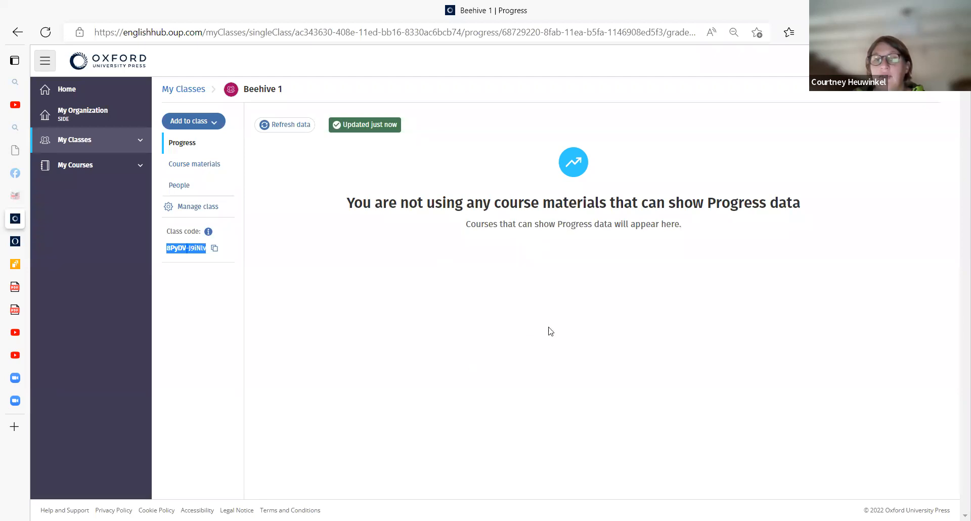
mouse_move(513, 221)
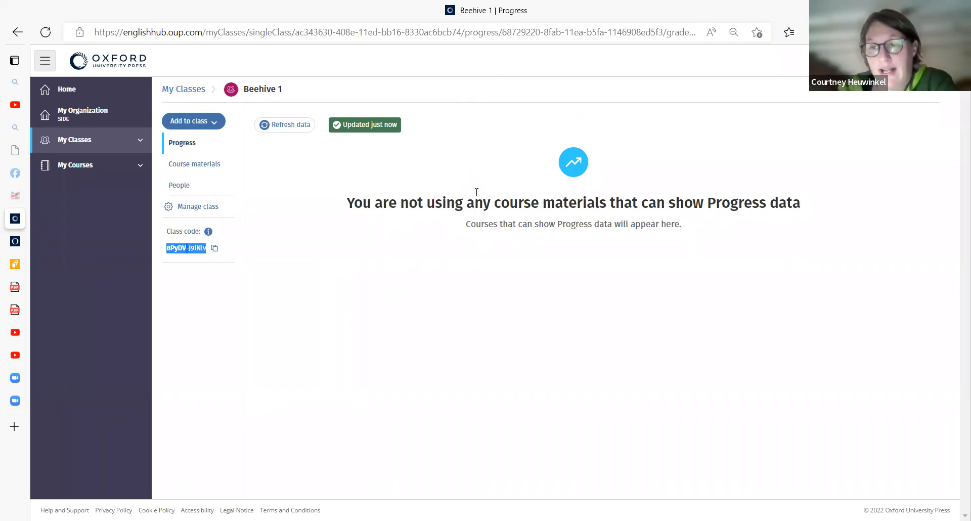
click(75, 165)
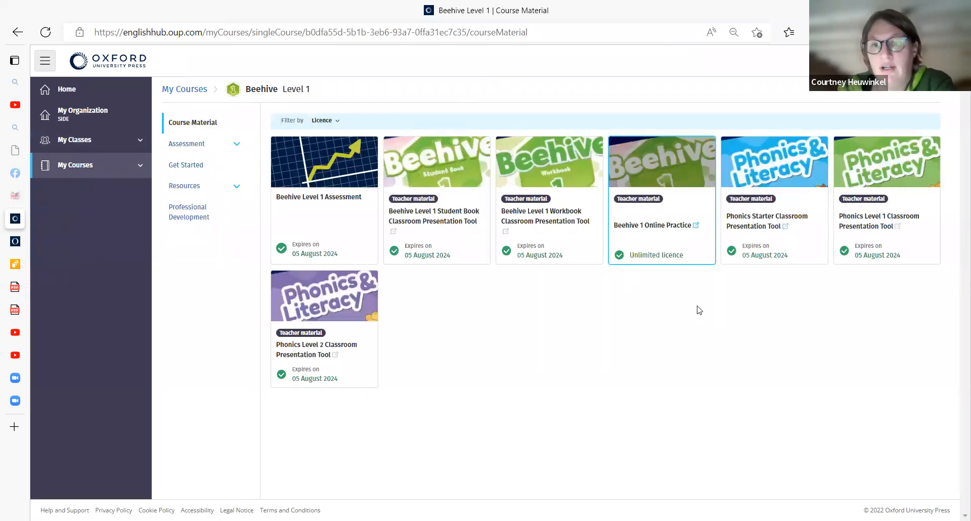
Open Beehive 1 Online Practice to its Level 1 classroom listing unit activity counts and scores
click(653, 225)
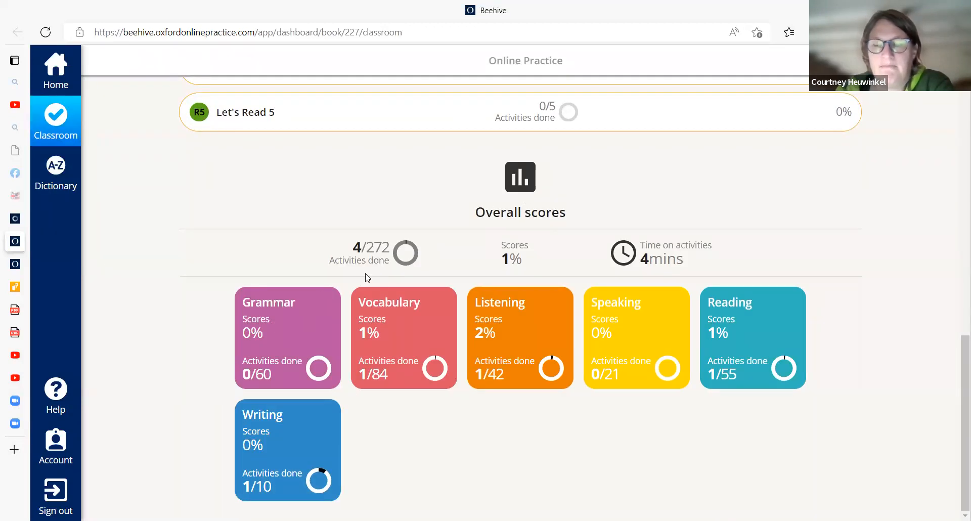
scroll(up, 3)
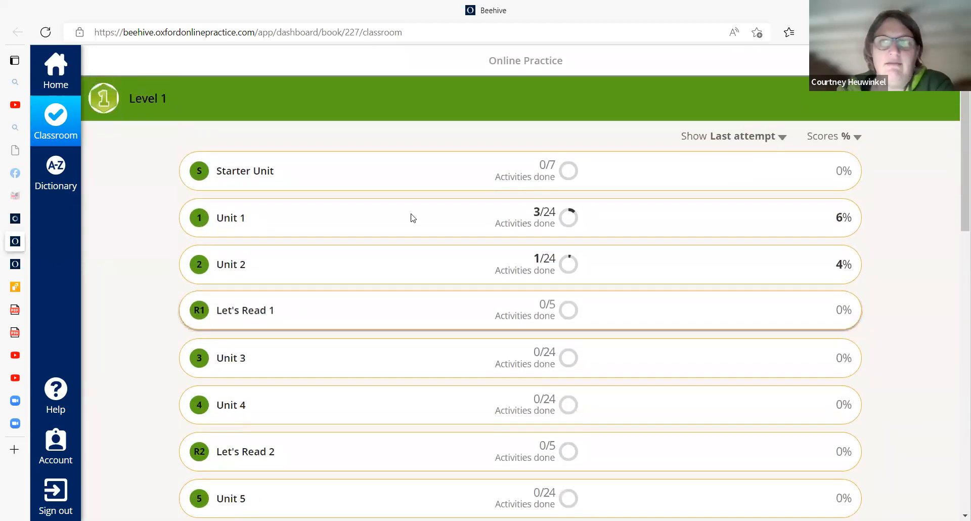